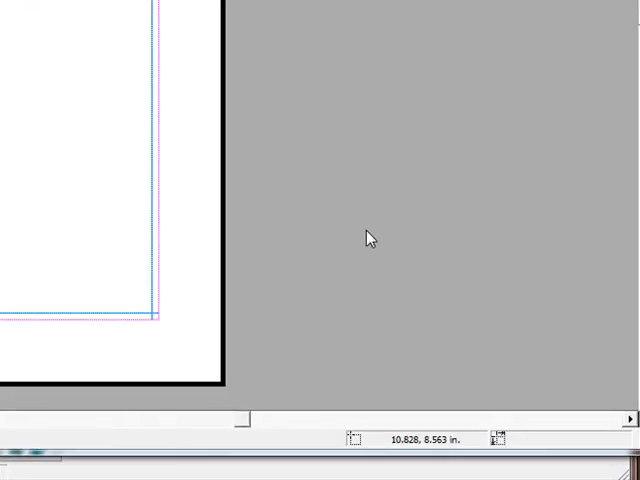
{"action": "mouse_move", "coordinate": [348, 268]}
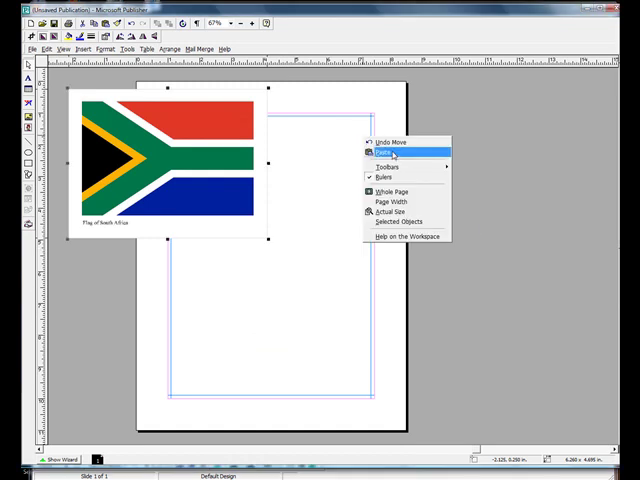
- Paste the Brazil flag and place it beside the South Africa flag
{"action": "left_click", "coordinate": [376, 152]}
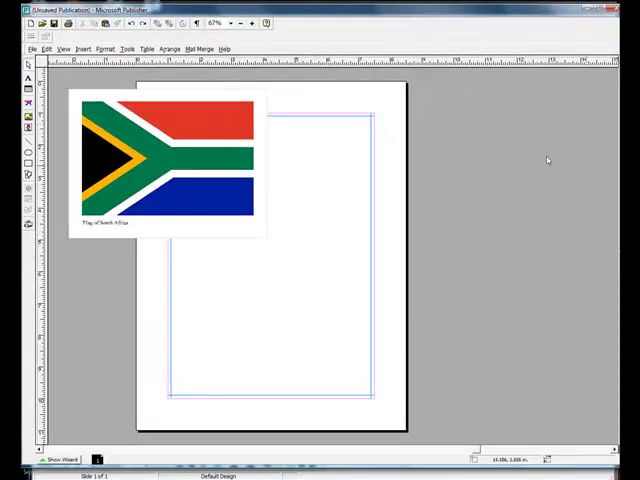
{"action": "mouse_move", "coordinate": [478, 180]}
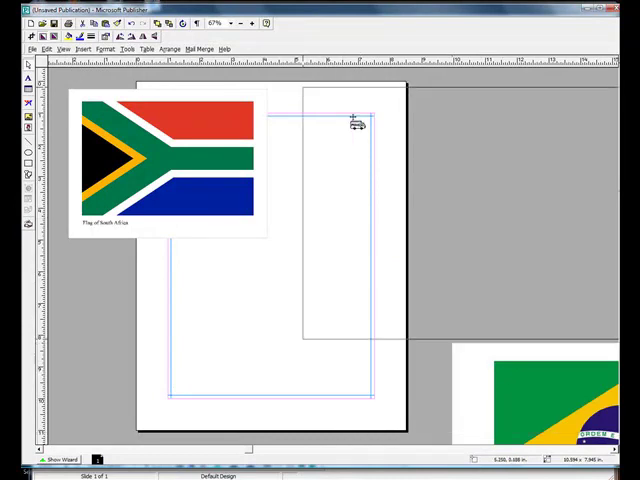
{"action": "left_click_drag", "start_coordinate": [556, 400], "coordinate": [560, 280]}
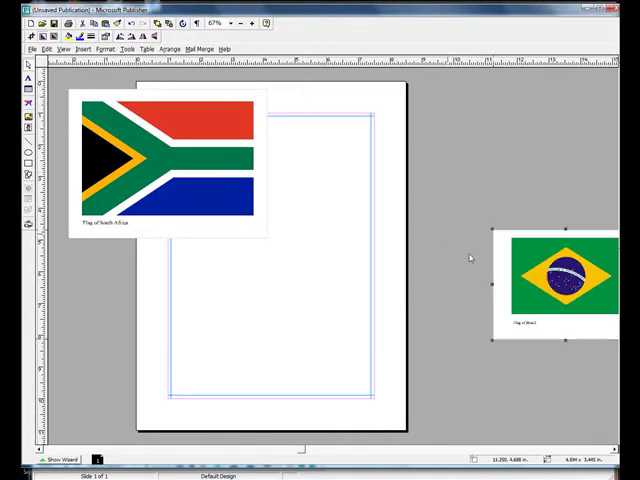
{"action": "left_click_drag", "start_coordinate": [560, 276], "coordinate": [348, 130]}
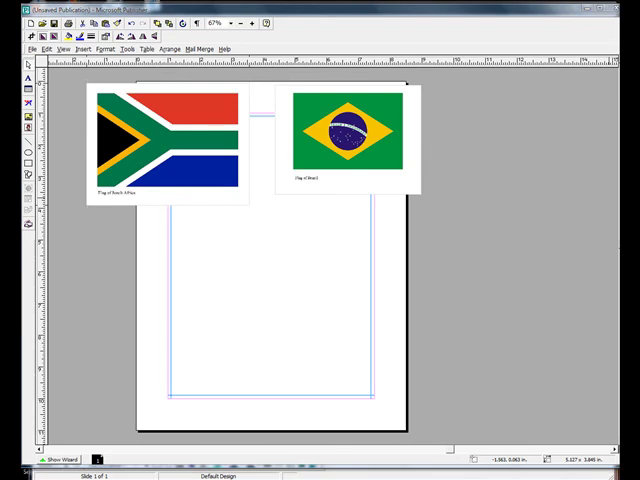
- Paste the Morocco flag onto the workspace
{"action": "right_click", "coordinate": [356, 140]}
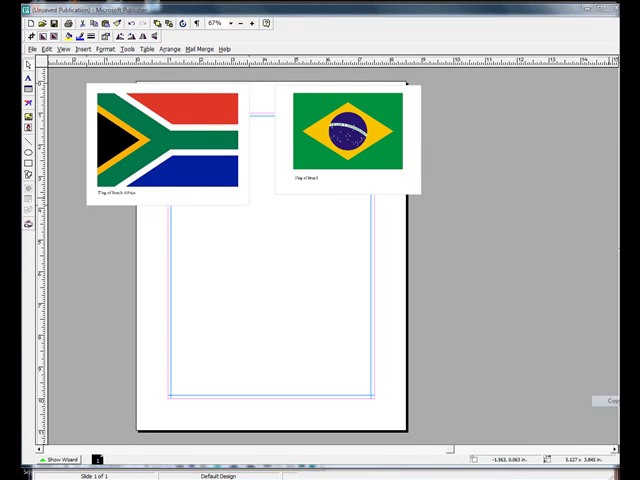
{"action": "right_click", "coordinate": [300, 300]}
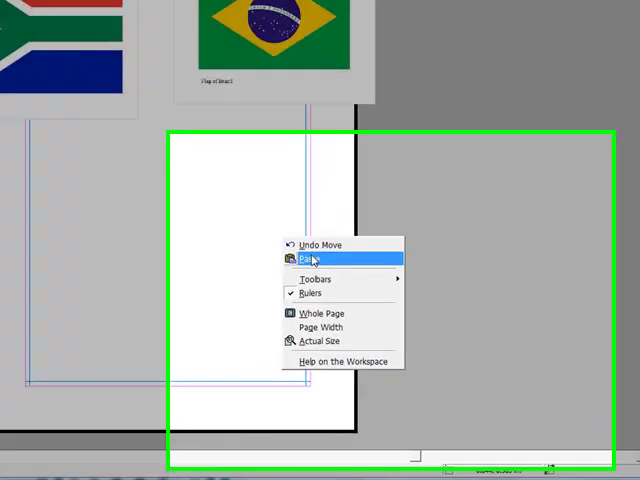
{"action": "left_click", "coordinate": [312, 258]}
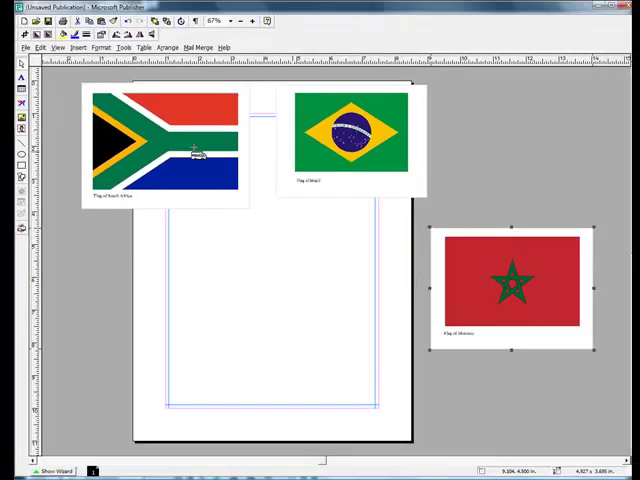
{"action": "mouse_move", "coordinate": [104, 90]}
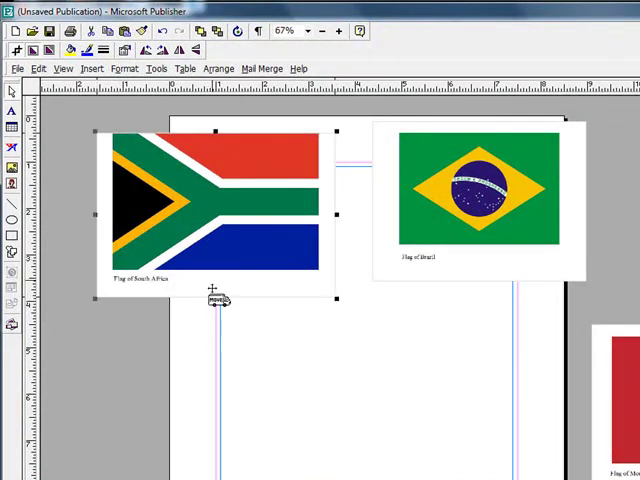
- Crop the captions and white margins off the South Africa, Brazil and Morocco flag pictures
{"action": "left_click_drag", "start_coordinate": [218, 298], "coordinate": [216, 268]}
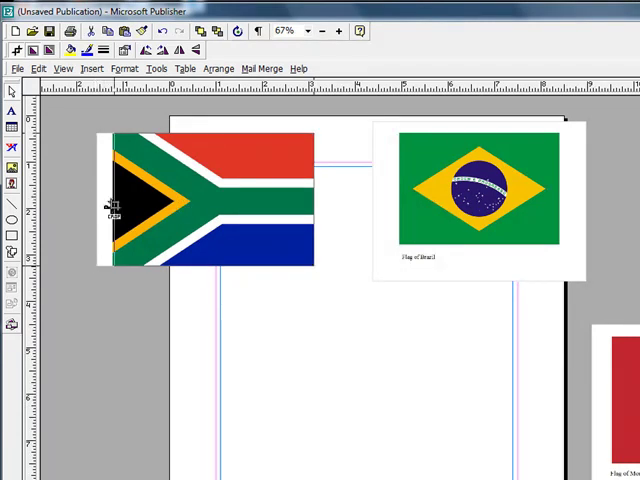
{"action": "left_click", "coordinate": [478, 196]}
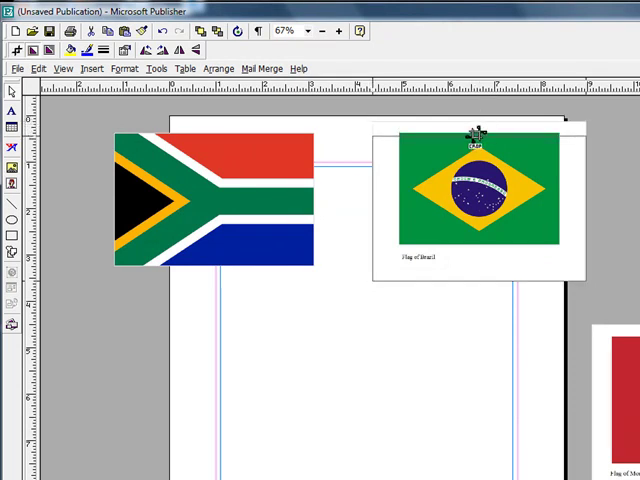
{"action": "left_click", "coordinate": [476, 196]}
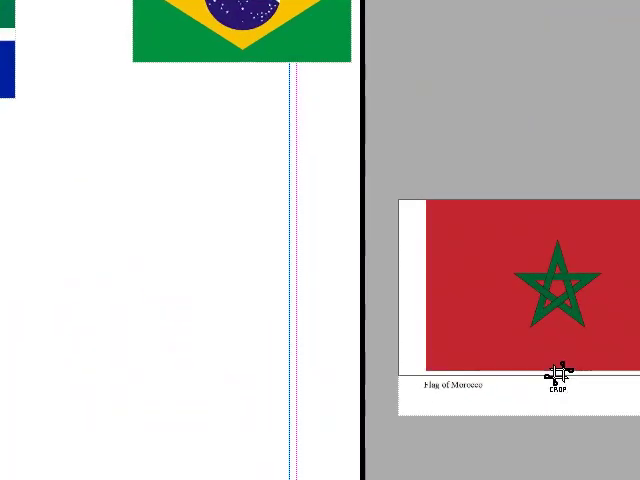
{"action": "left_click_drag", "start_coordinate": [556, 378], "coordinate": [436, 288]}
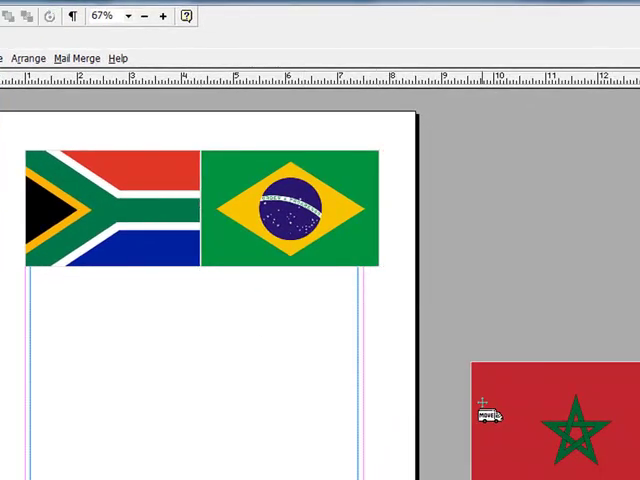
- Place the Morocco flag flush right of Brazil and resize it to match the others' height
{"action": "left_click_drag", "start_coordinate": [490, 412], "coordinate": [482, 232]}
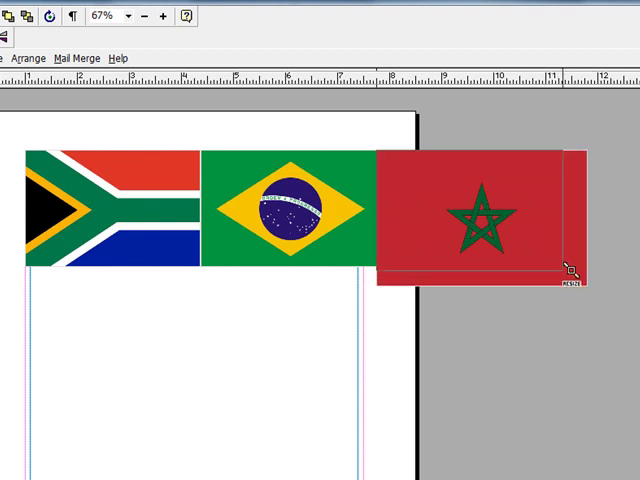
{"action": "left_click_drag", "start_coordinate": [568, 270], "coordinate": [558, 258]}
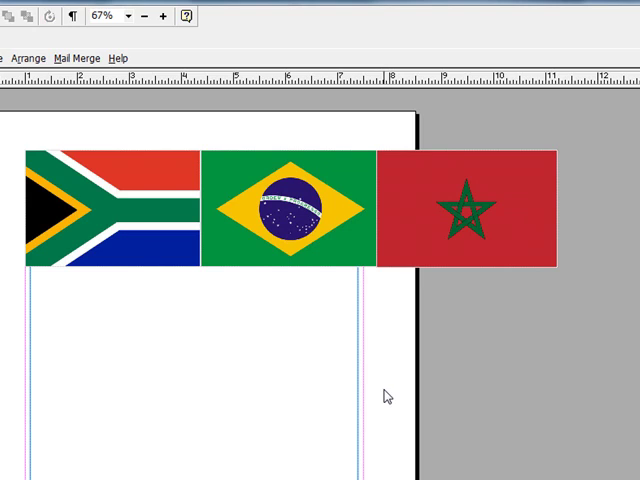
{"action": "mouse_move", "coordinate": [520, 184]}
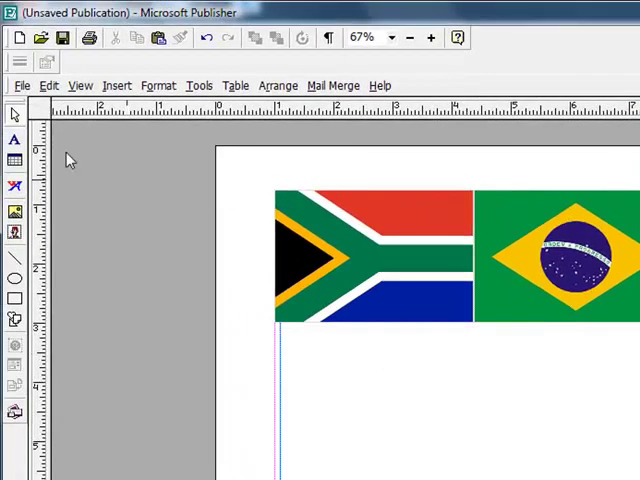
- Close the flag publication via File > Close
{"action": "left_click", "coordinate": [20, 84]}
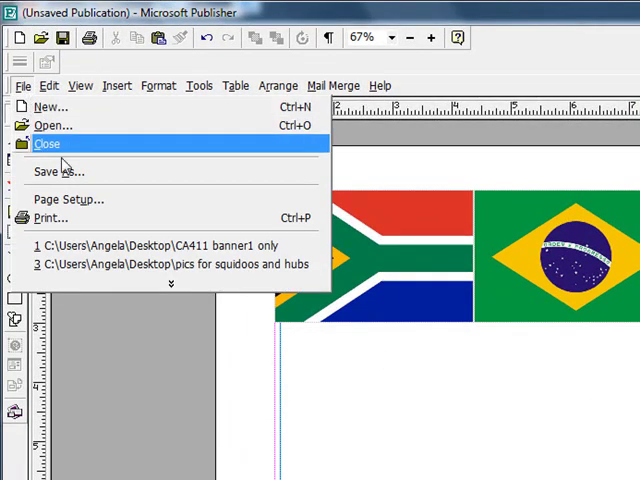
{"action": "left_click", "coordinate": [48, 84]}
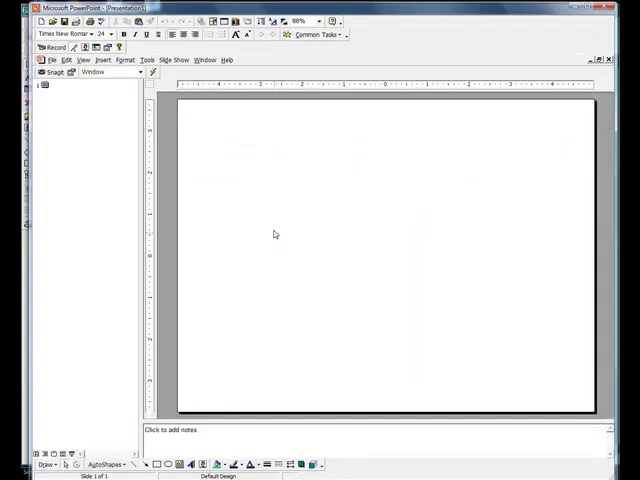
- Paste the three-flag strip onto the blank PowerPoint slide
{"action": "right_click", "coordinate": [276, 234]}
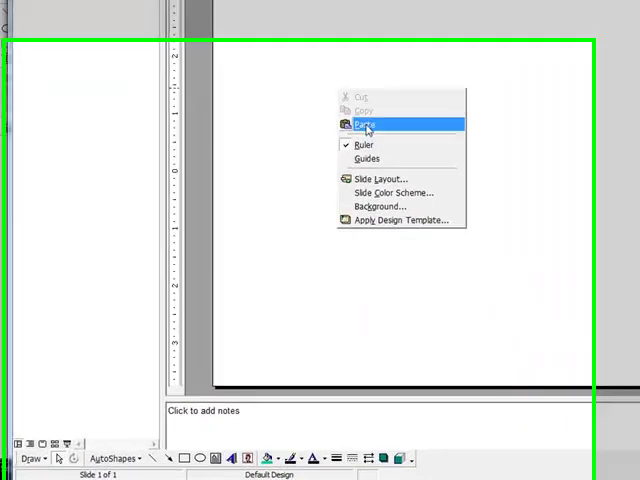
{"action": "left_click", "coordinate": [362, 124]}
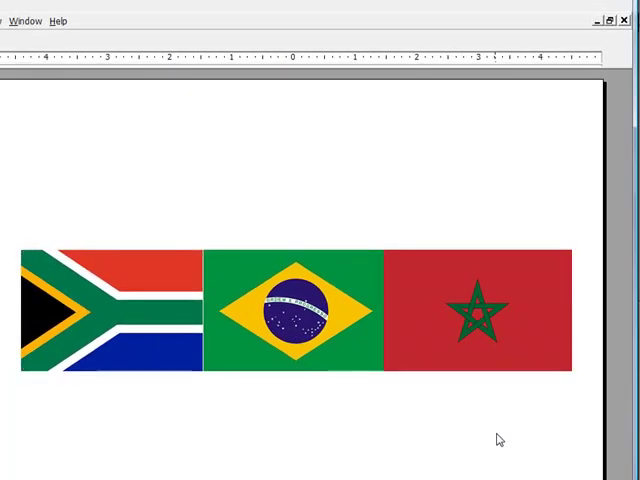
{"action": "mouse_move", "coordinate": [362, 452]}
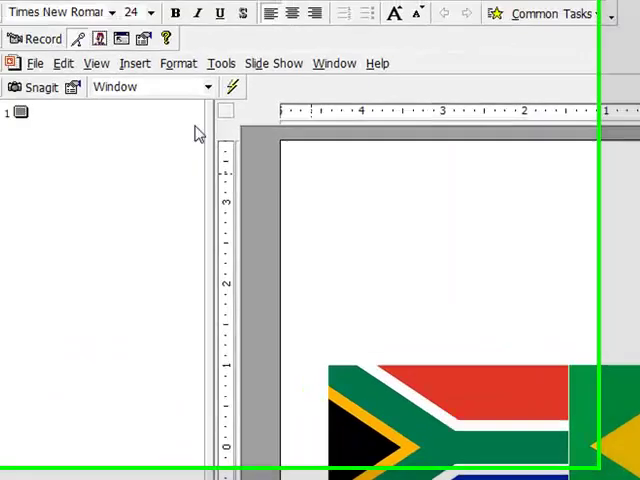
- Start Save As to the Desktop in JPEG File Interchange Format
{"action": "left_click", "coordinate": [64, 64]}
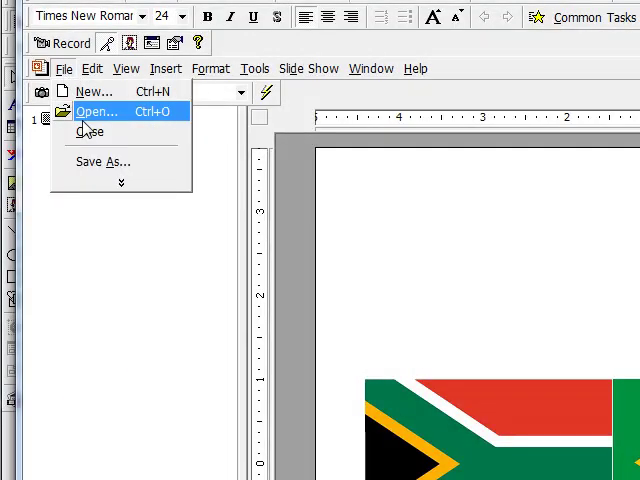
{"action": "left_click", "coordinate": [96, 160]}
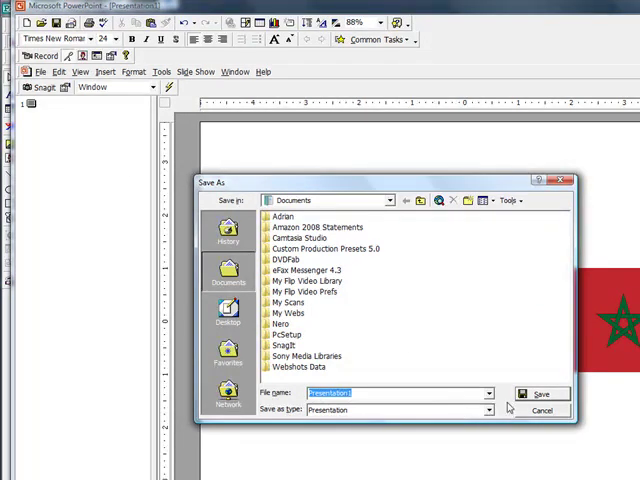
{"action": "left_click", "coordinate": [228, 312]}
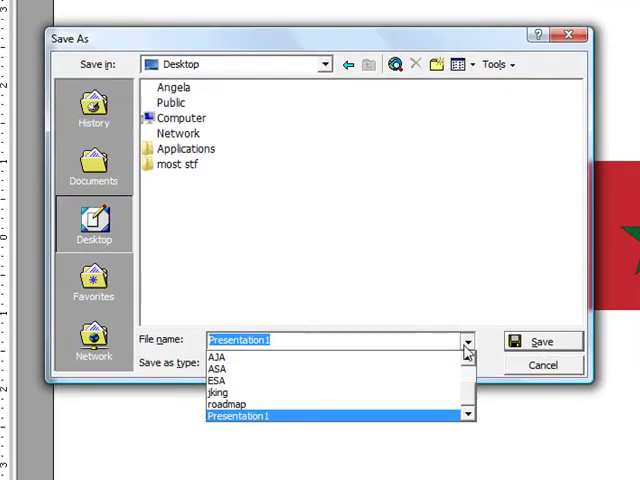
{"action": "left_click", "coordinate": [464, 364]}
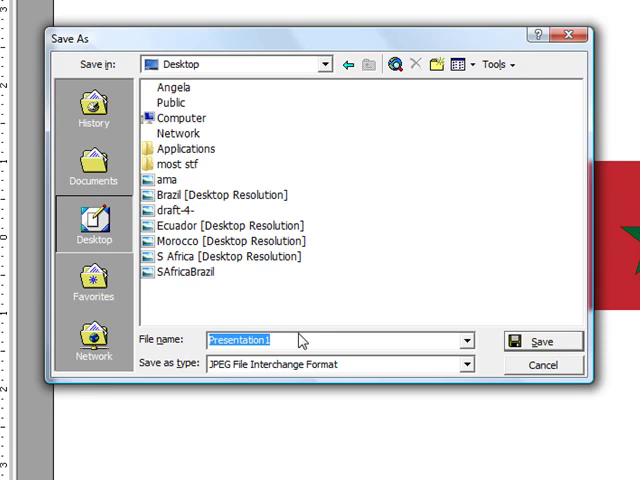
- Name the file SAfricaBrazilMorocco and export only the current slide
{"action": "type", "text": "SAfricaBrazilM"}
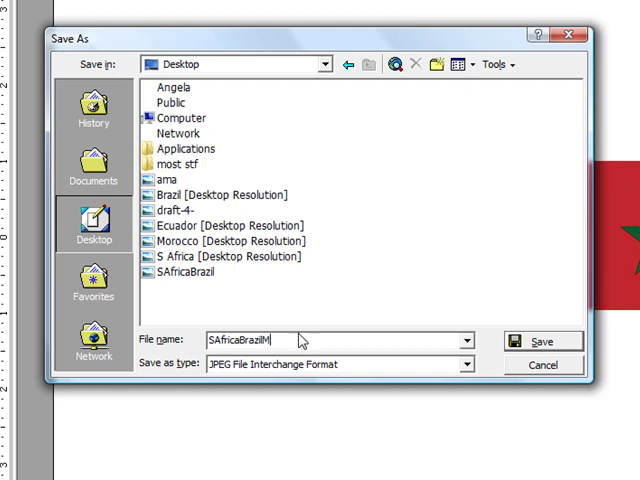
{"action": "type", "text": "orocco"}
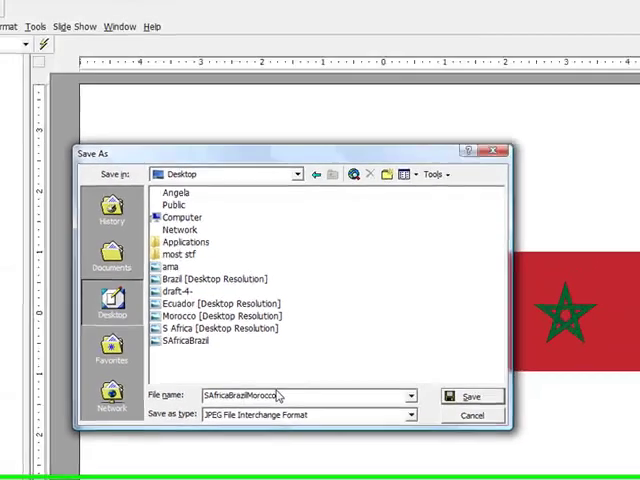
{"action": "left_click", "coordinate": [470, 396]}
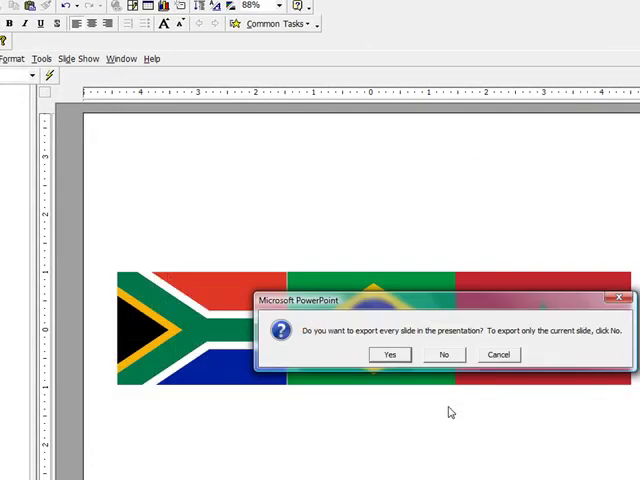
{"action": "left_click", "coordinate": [444, 354]}
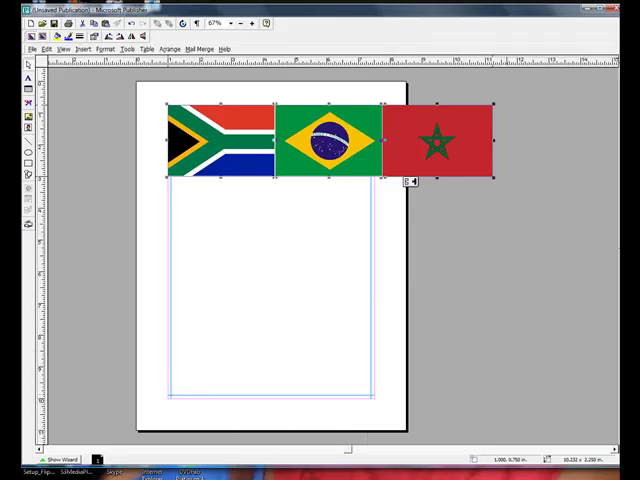
{"action": "mouse_move", "coordinate": [596, 156]}
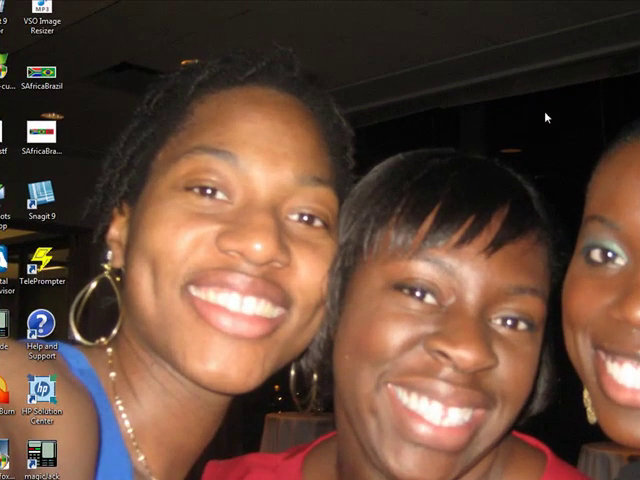
- Move the SAfricaBrazilMorocco JPEG to an open spot on the desktop
{"action": "left_click", "coordinate": [40, 136]}
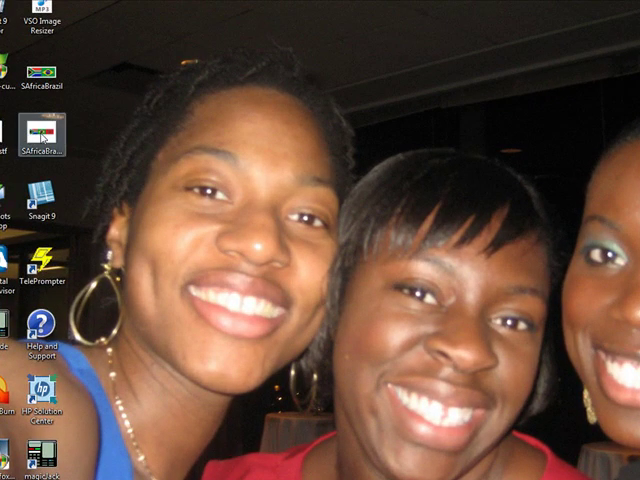
{"action": "left_click_drag", "start_coordinate": [44, 140], "coordinate": [224, 130]}
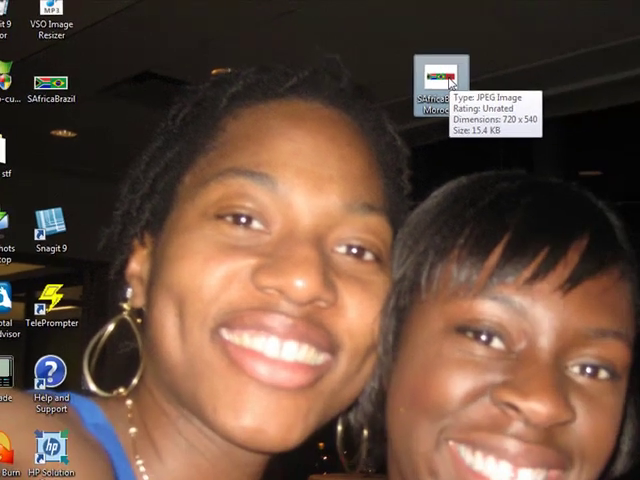
- Crop the JPEG in Windows Photo Gallery down to the three-flag strip and apply
{"action": "double_click", "coordinate": [430, 76]}
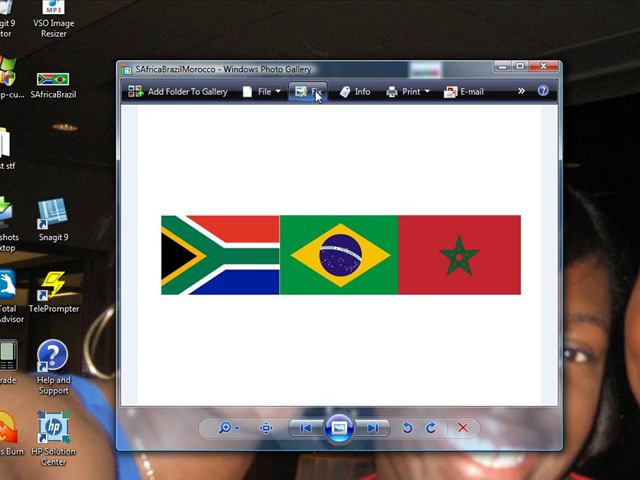
{"action": "left_click", "coordinate": [308, 92]}
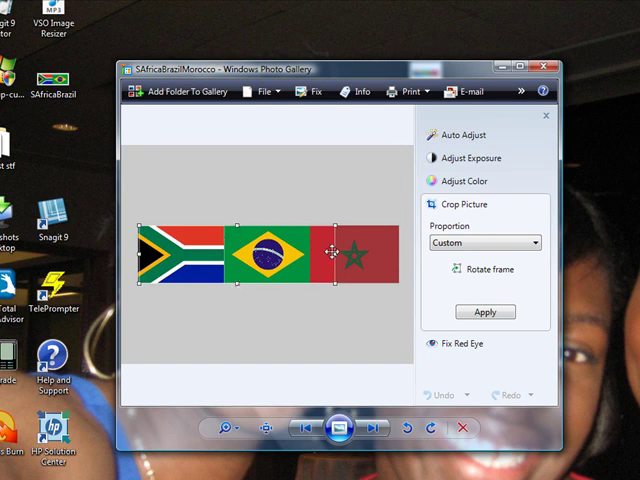
{"action": "left_click_drag", "start_coordinate": [328, 252], "coordinate": [396, 258]}
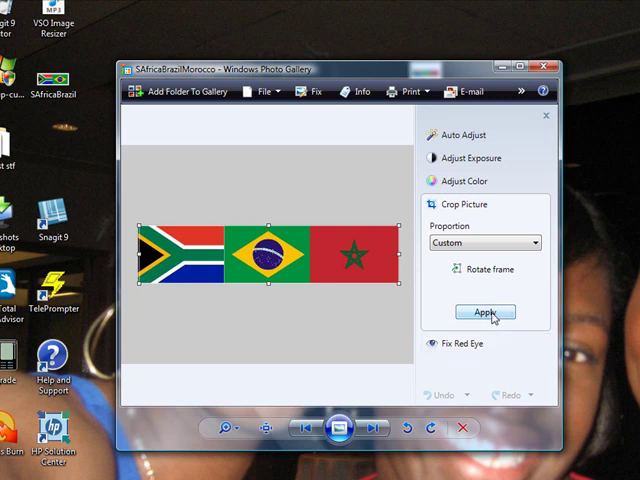
{"action": "left_click", "coordinate": [484, 312]}
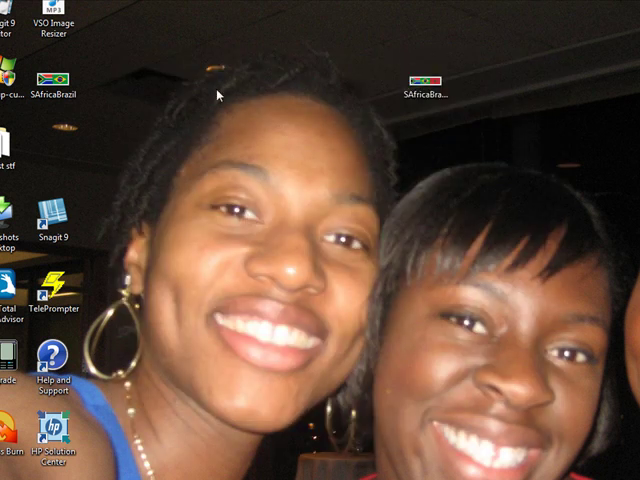
{"action": "mouse_move", "coordinate": [148, 88]}
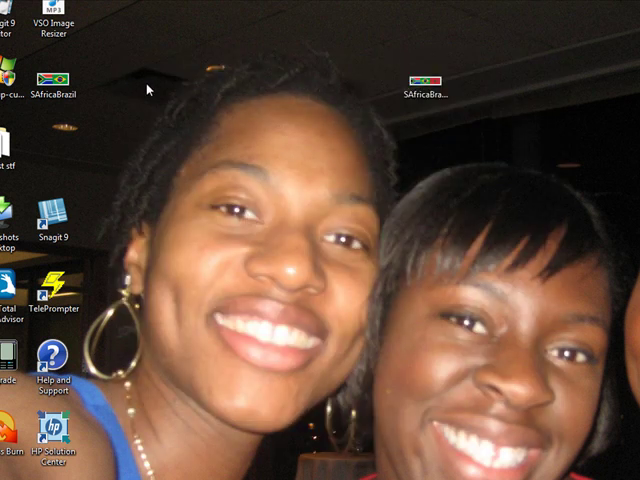
{"action": "left_click", "coordinate": [424, 78]}
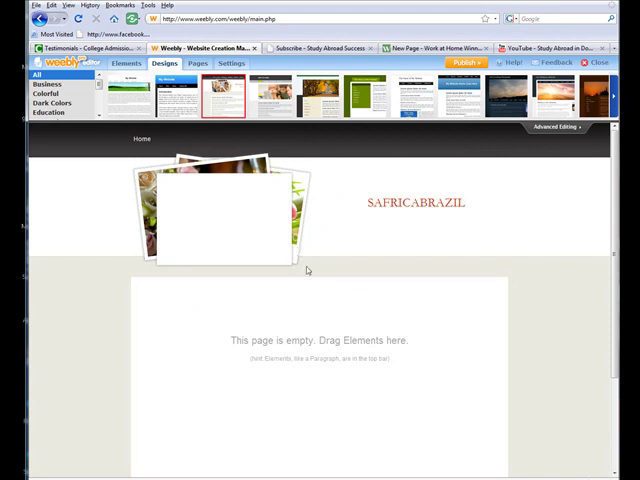
{"action": "mouse_move", "coordinate": [318, 276]}
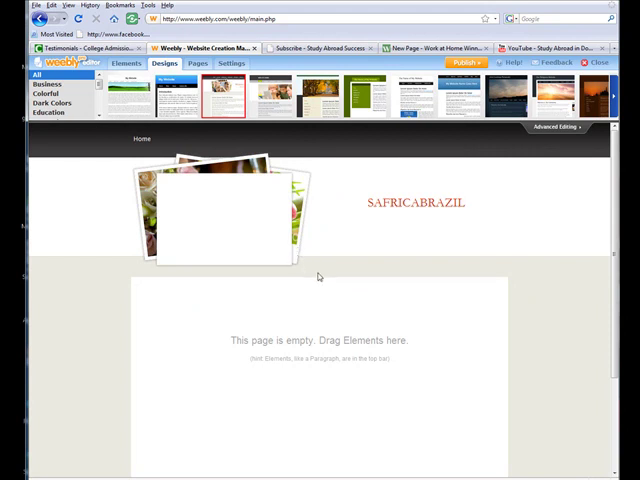